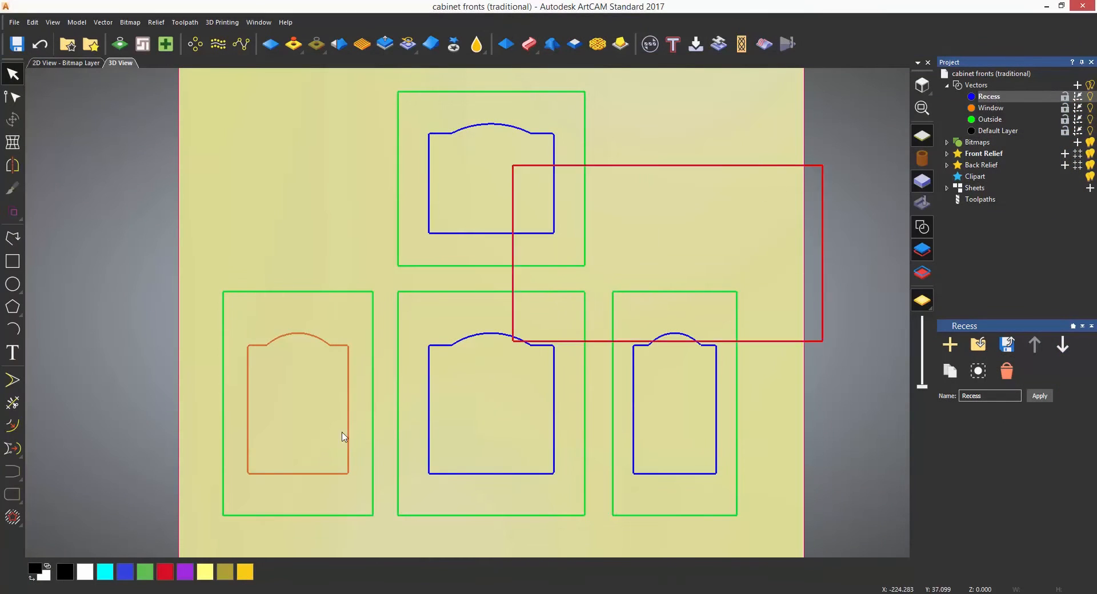
Move all the cabinet-front vectors back onto the Default Layer
{"action": "right_click", "coordinate": [343, 437]}
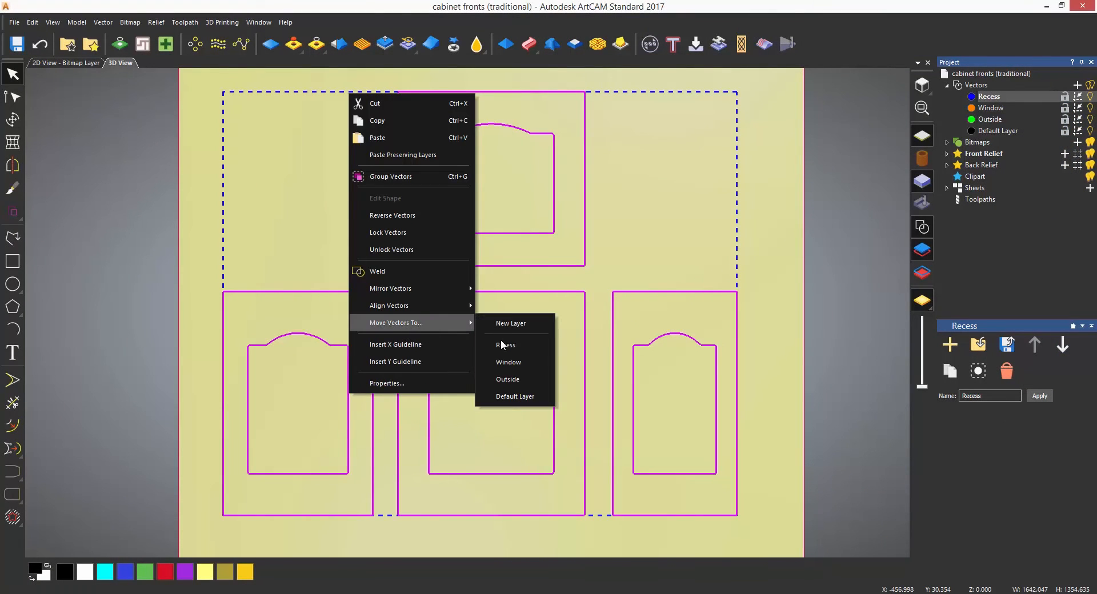
{"action": "left_click", "coordinate": [505, 345]}
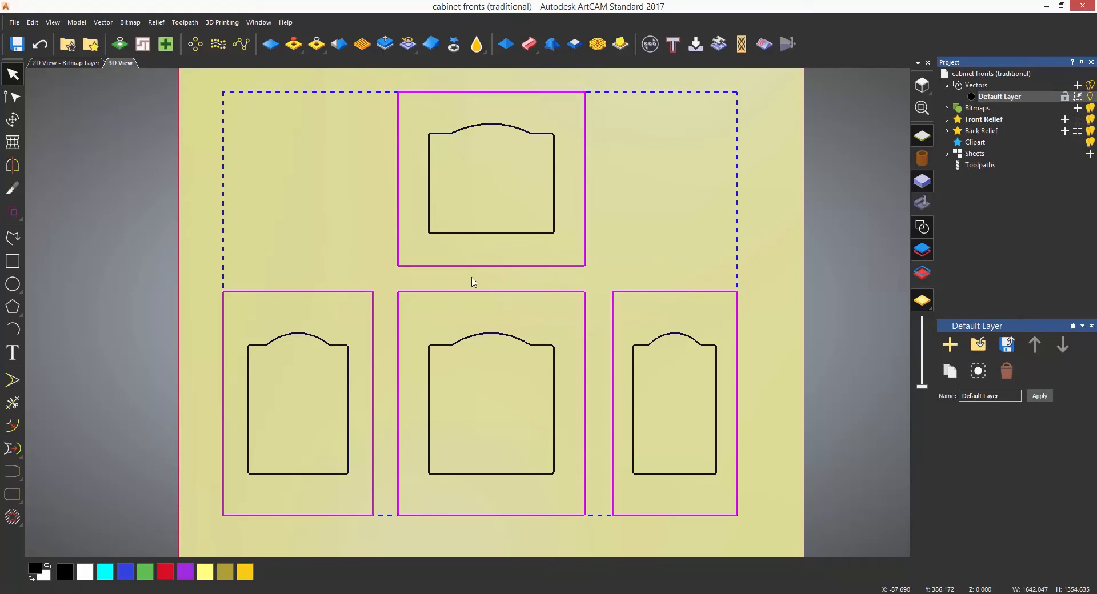
Move the outer rectangles to a new vector layer and rename it Outside
{"action": "right_click", "coordinate": [473, 281]}
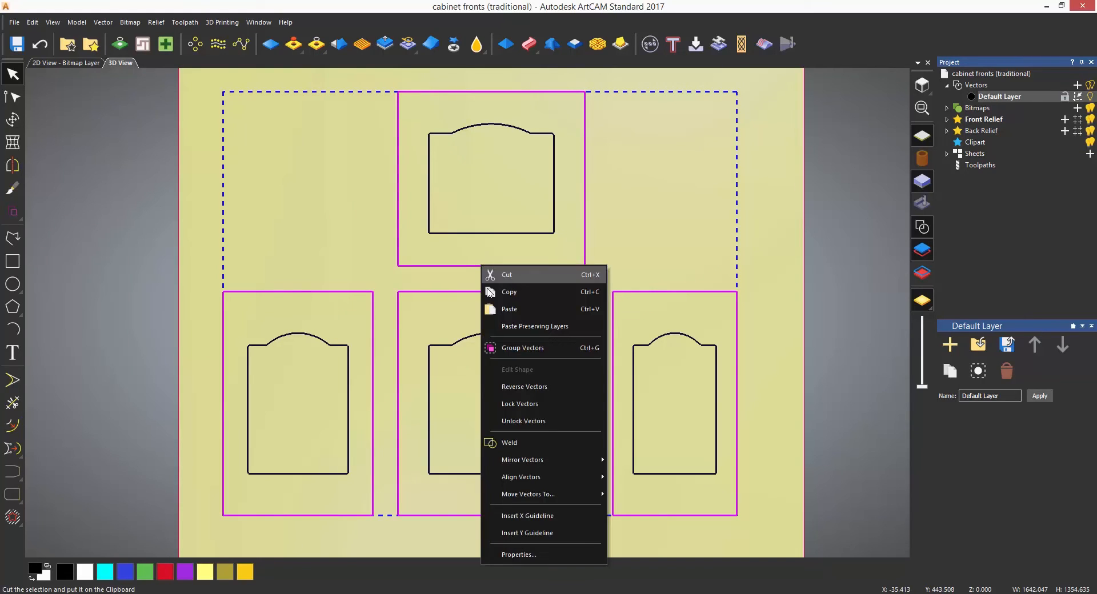
{"action": "mouse_move", "coordinate": [553, 498]}
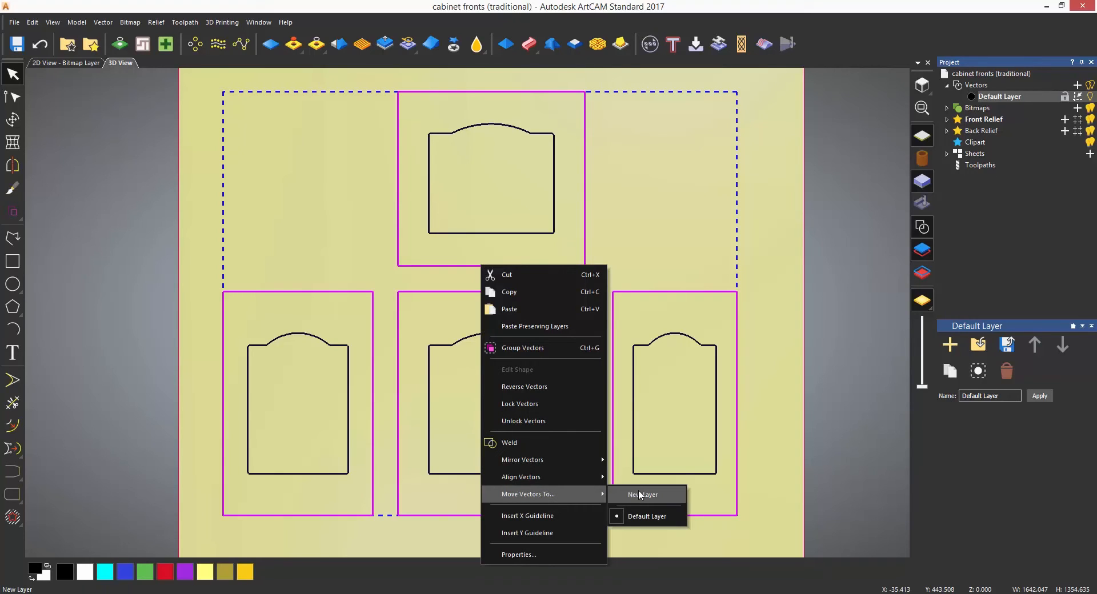
{"action": "left_click", "coordinate": [644, 495]}
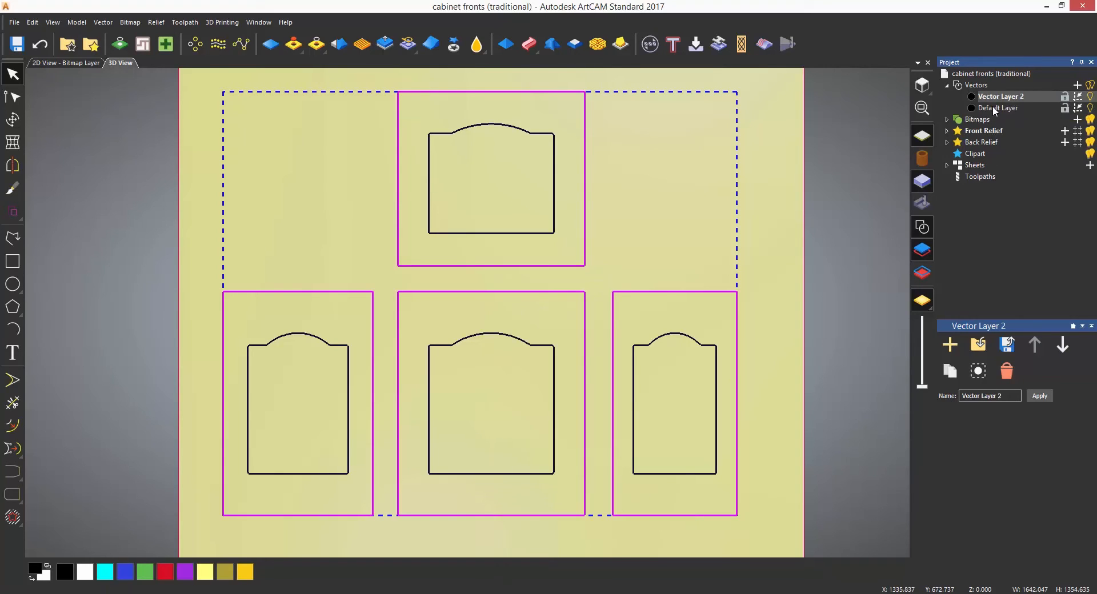
{"action": "right_click", "coordinate": [1001, 96]}
{"action": "type", "text": "Outside"}
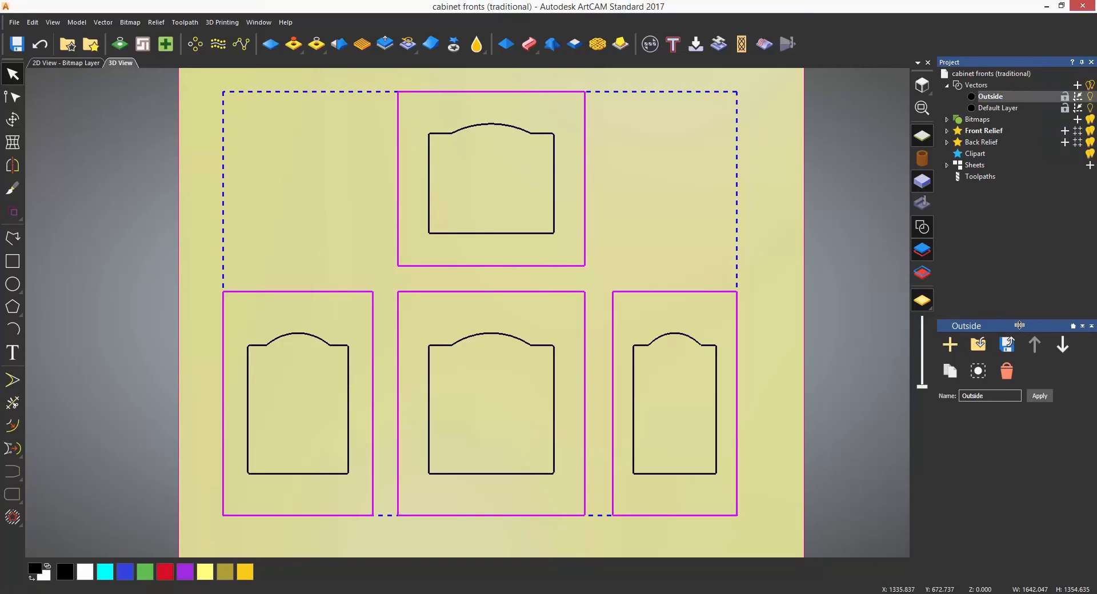
{"action": "mouse_move", "coordinate": [921, 109]}
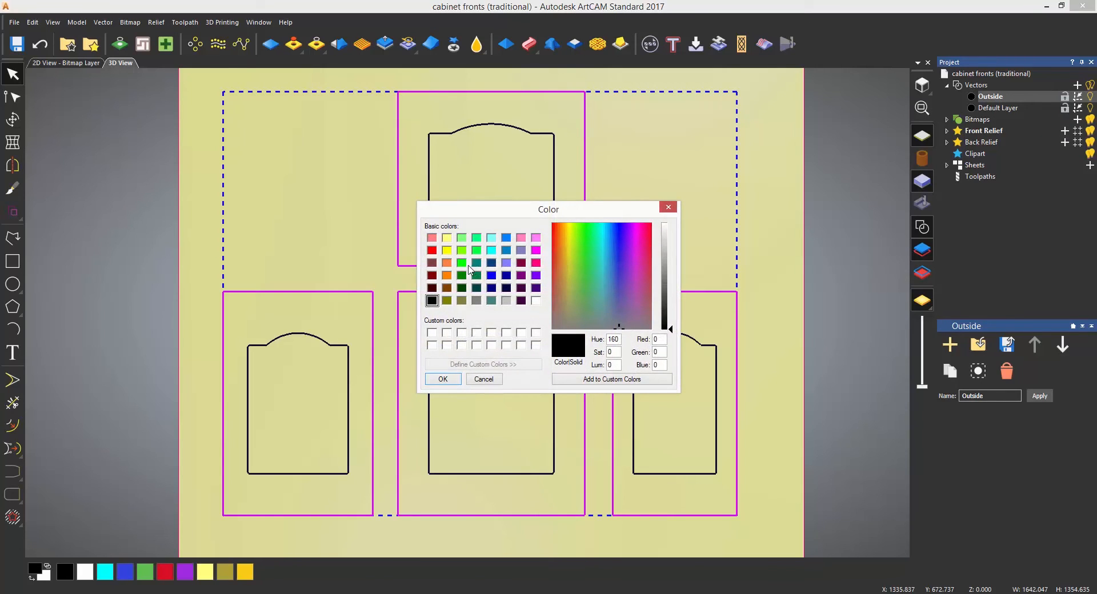
Colour the Outside layer green so the four outer rectangles show green
{"action": "left_click", "coordinate": [462, 263]}
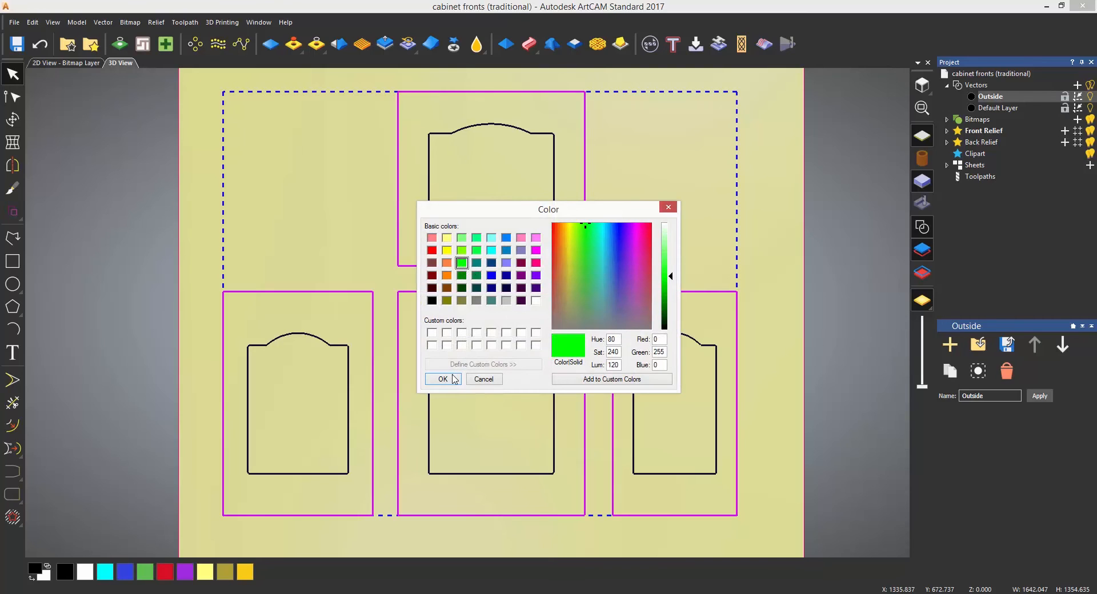
{"action": "left_click", "coordinate": [443, 379]}
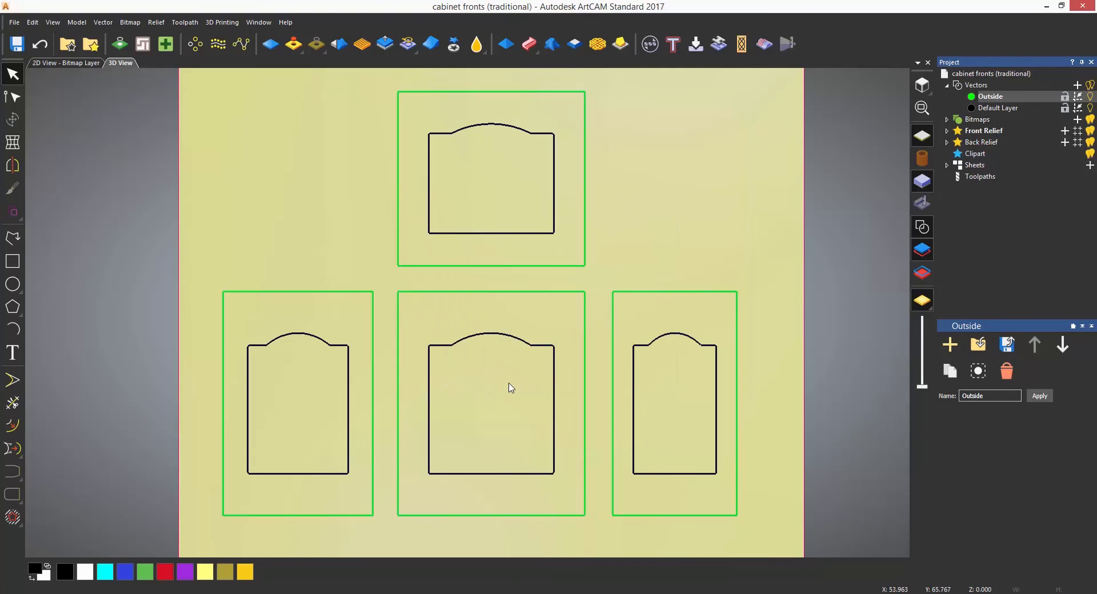
{"action": "mouse_move", "coordinate": [347, 353]}
{"action": "type", "text": "Window"}
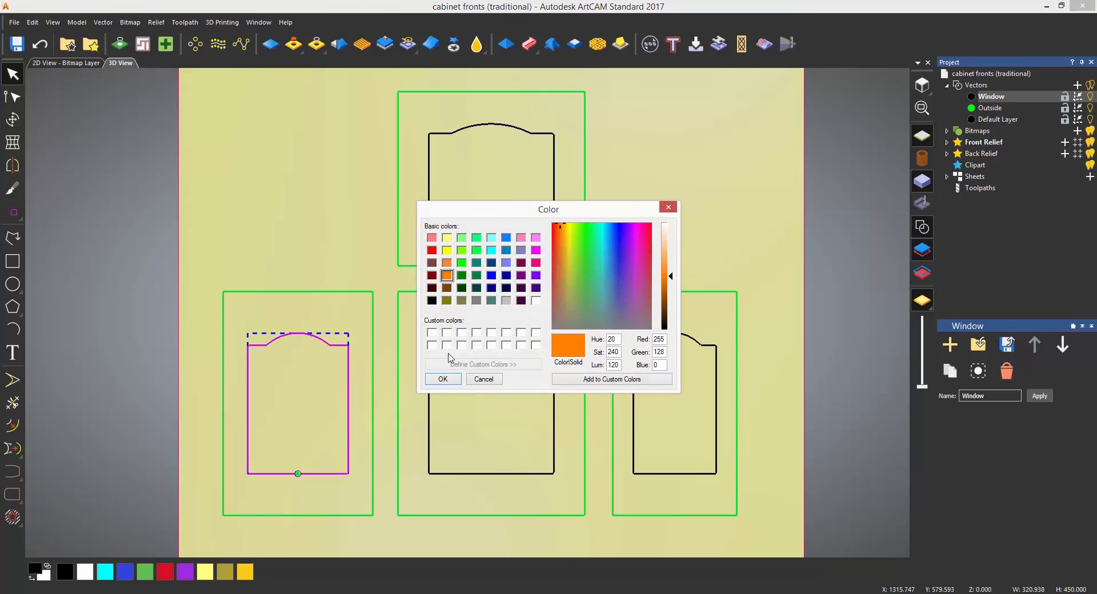
Make the Window layer orange and move the other three arched shapes to a new layer
{"action": "left_click", "coordinate": [443, 379]}
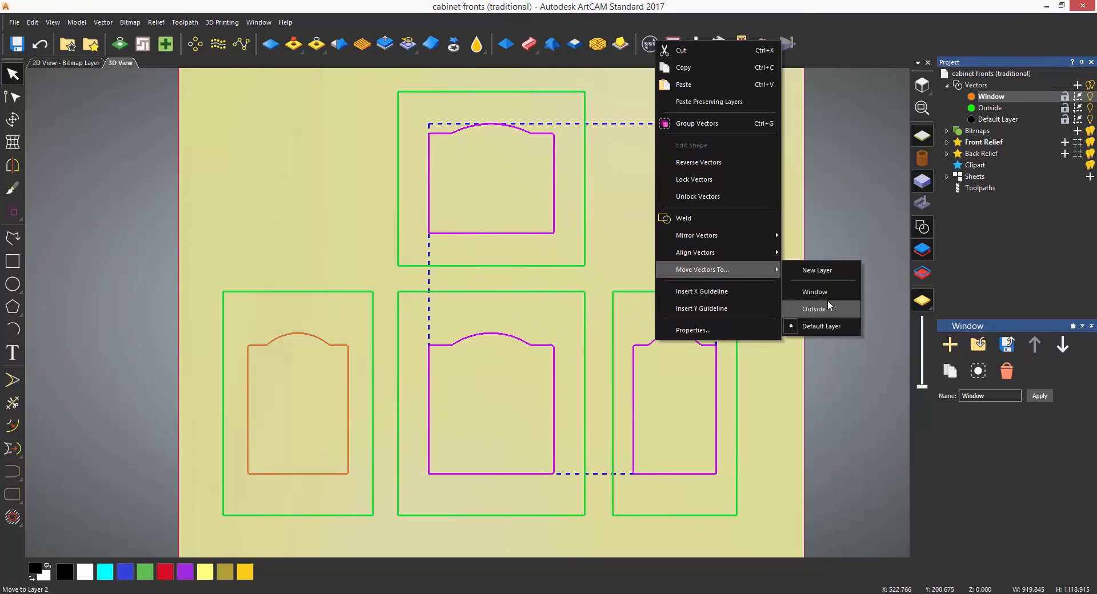
{"action": "left_click", "coordinate": [816, 271]}
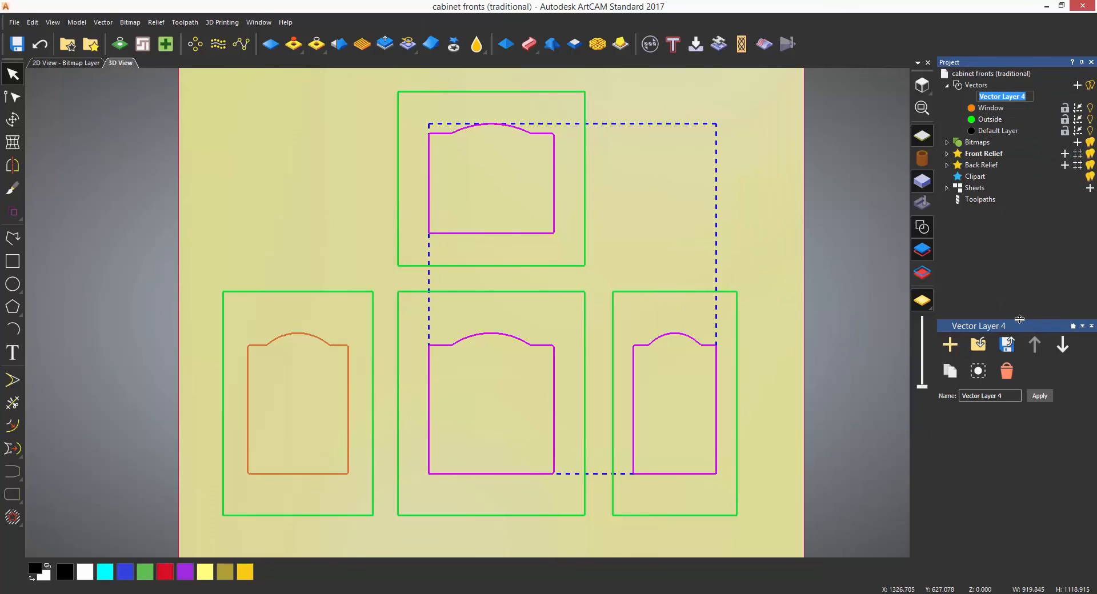